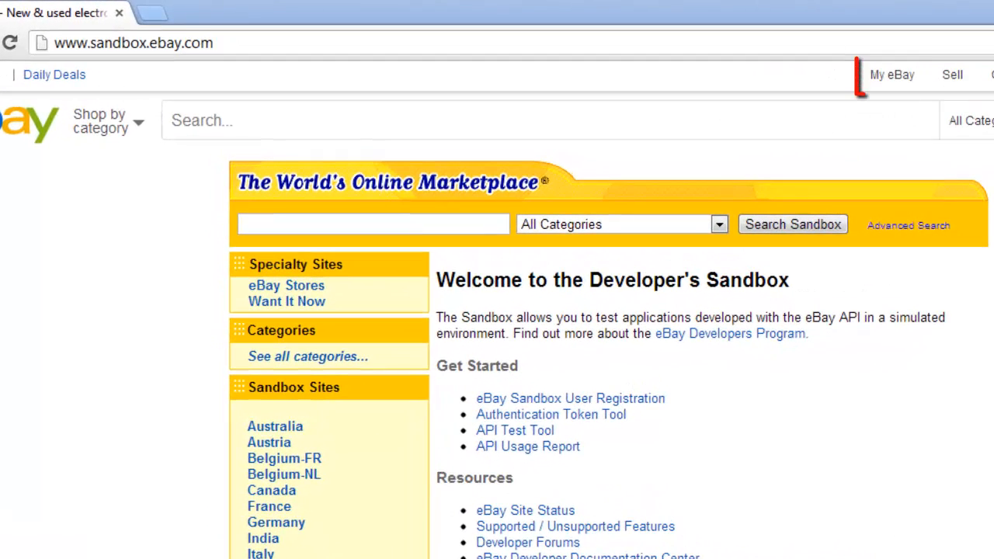
Go from My eBay to Messages and open the message settings page.
{"action": "left_click", "coordinate": [892, 75]}
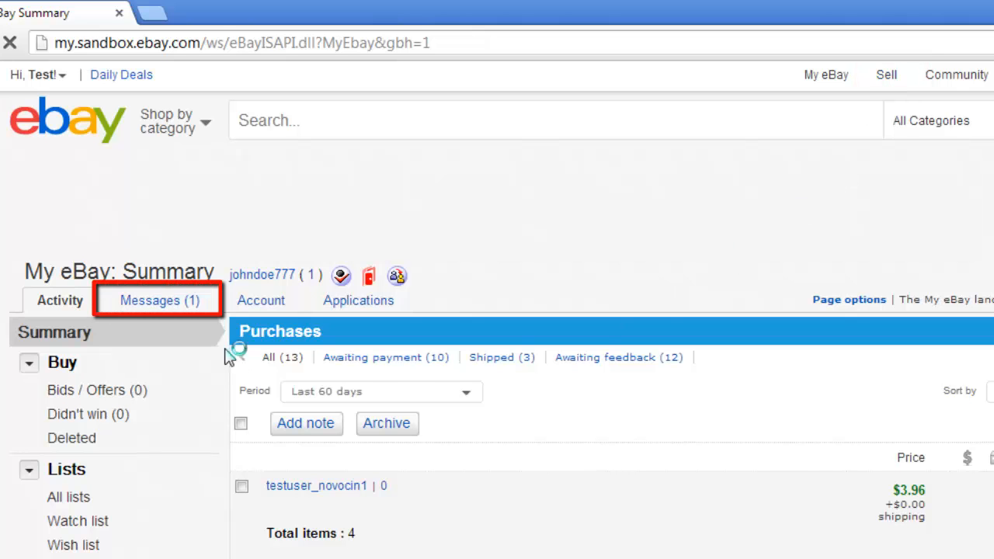
{"action": "left_click", "coordinate": [158, 299]}
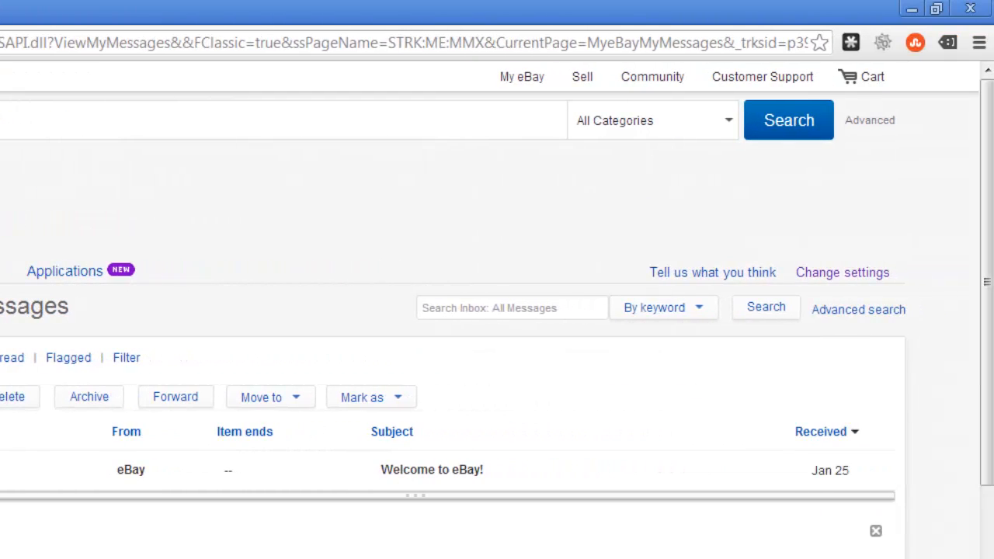
{"action": "left_click", "coordinate": [843, 272]}
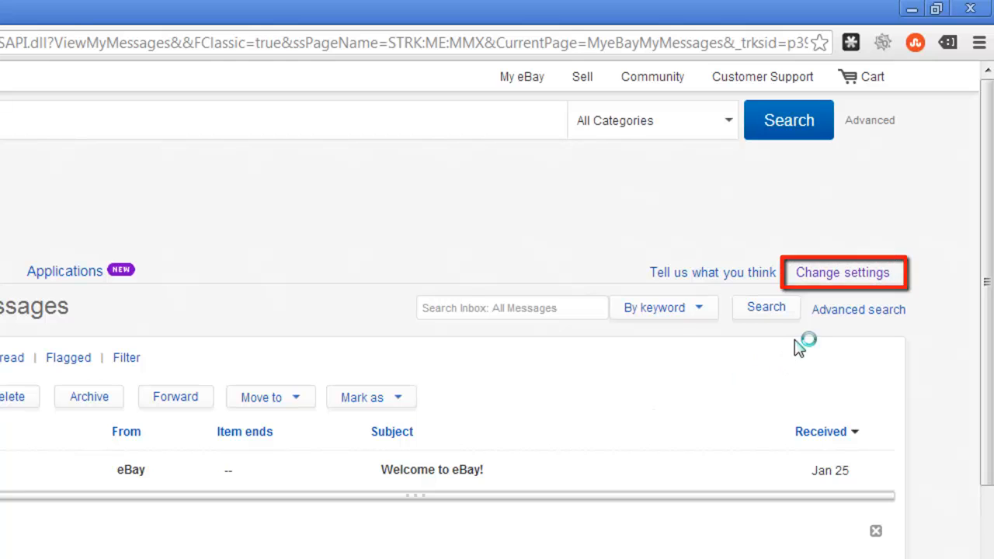
{"action": "left_click", "coordinate": [841, 273]}
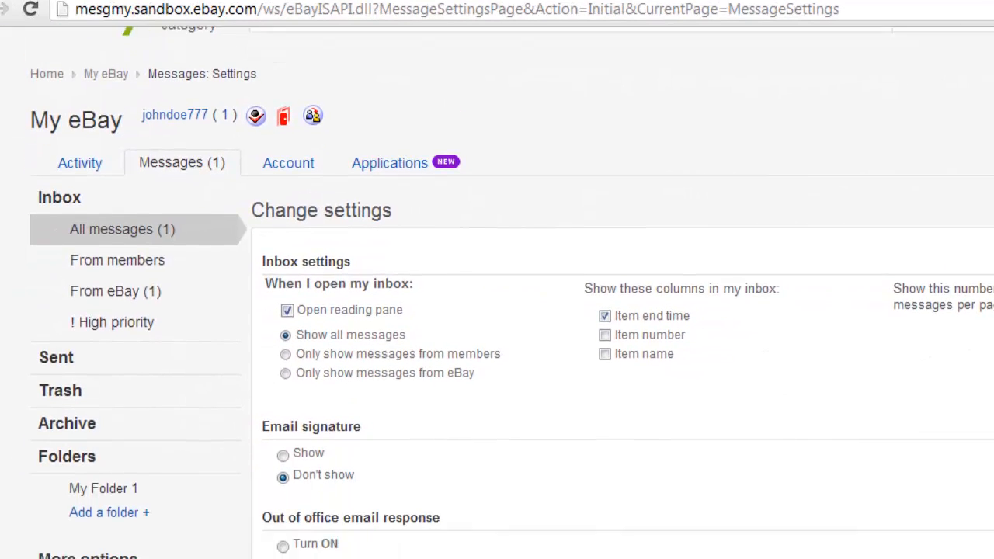
Turn on Store vacation mode, stop blocking purchases, and set return date 04/30/2013.
{"action": "scroll", "scroll_direction": "down", "scroll_amount": 3}
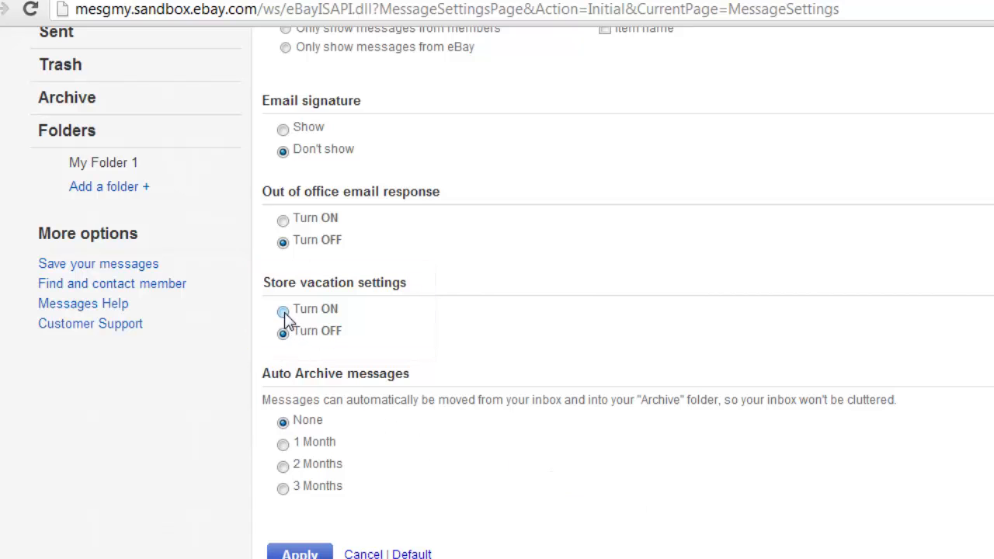
{"action": "left_click", "coordinate": [283, 308]}
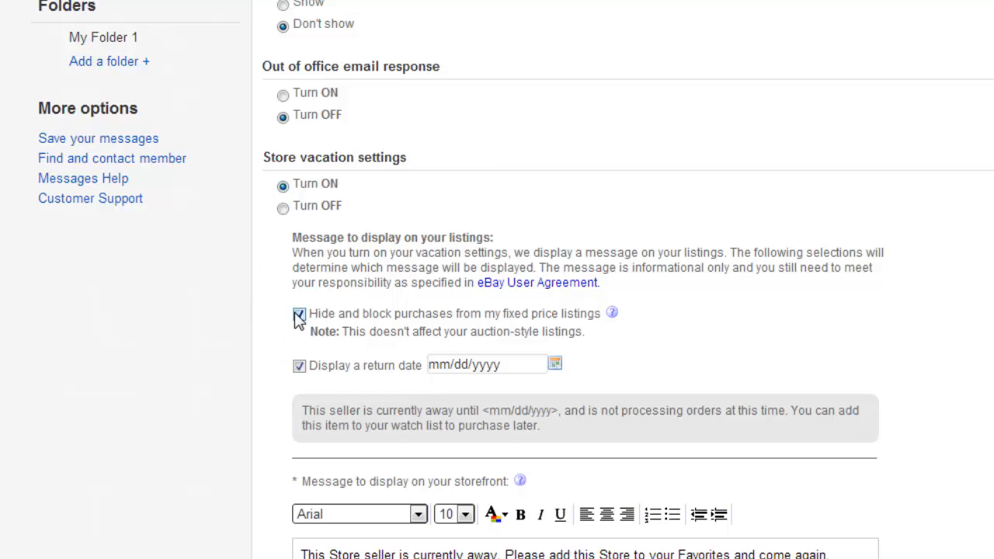
{"action": "left_click", "coordinate": [298, 314]}
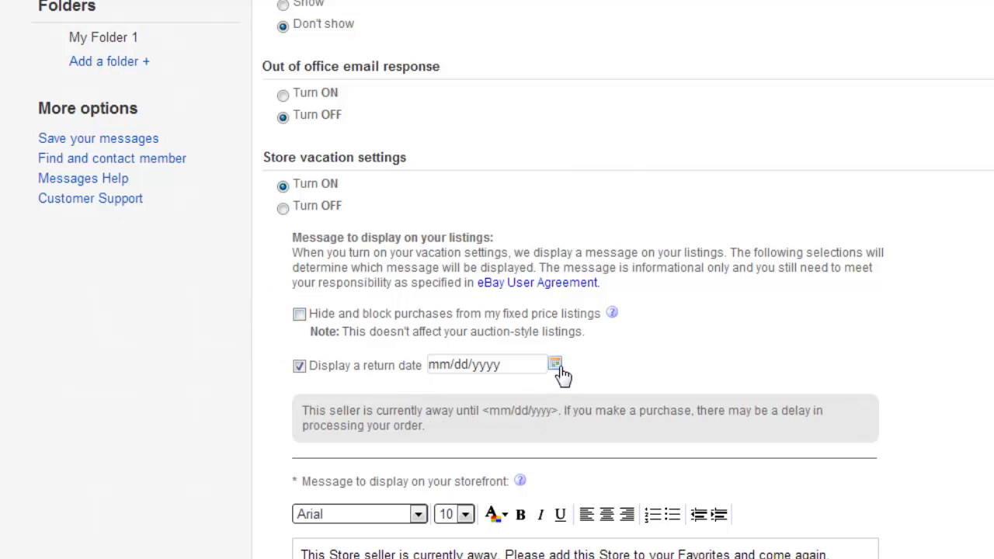
{"action": "left_click", "coordinate": [554, 365]}
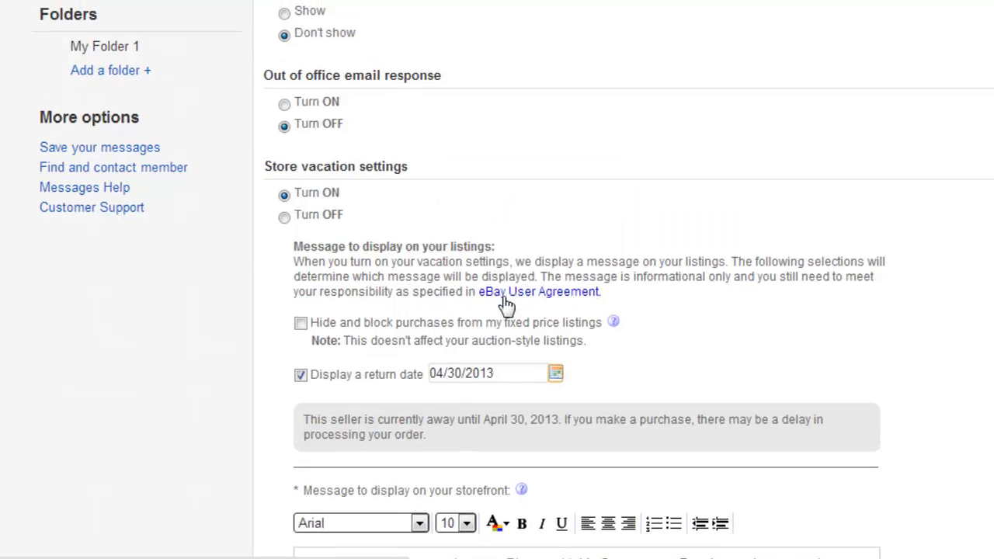
{"action": "scroll", "scroll_direction": "down", "scroll_amount": 3}
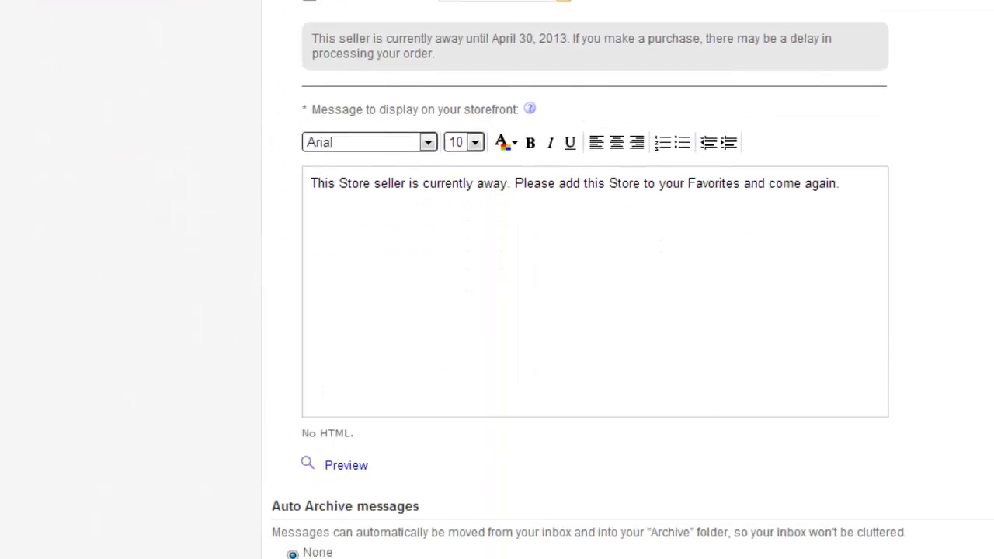
Set the storefront message to 'Please visit again next time' and apply the settings.
{"action": "scroll", "scroll_direction": "down", "scroll_amount": 3}
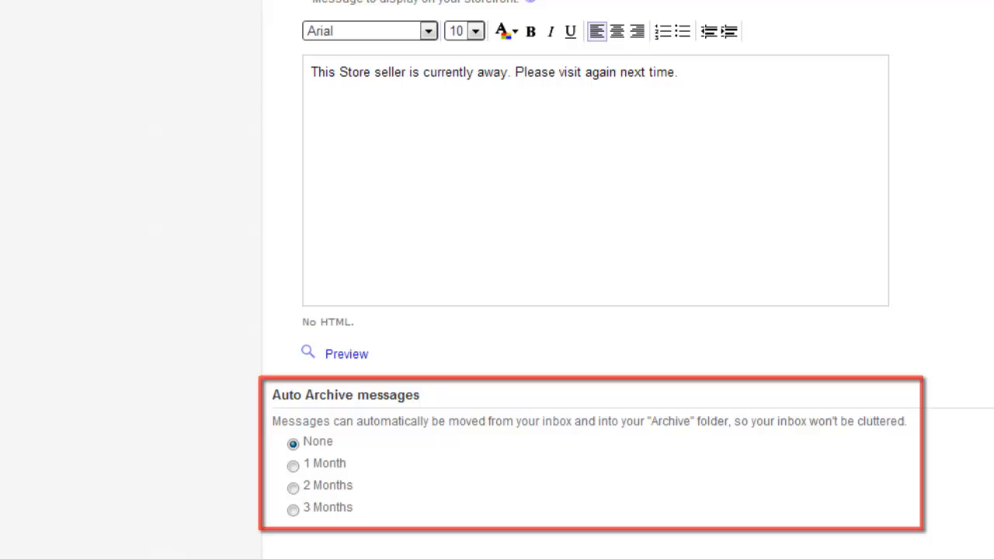
{"action": "scroll", "scroll_direction": "down", "scroll_amount": 3}
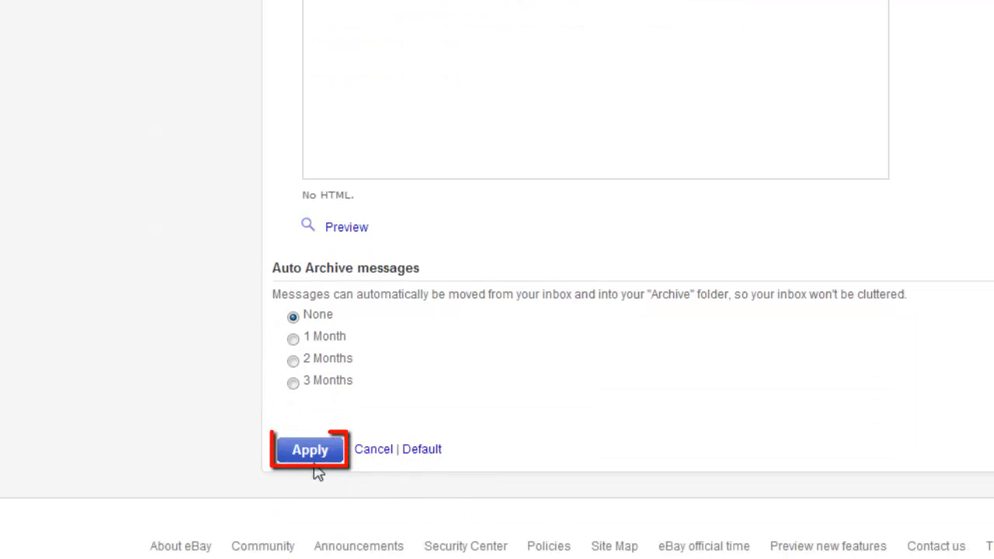
{"action": "left_click", "coordinate": [309, 450]}
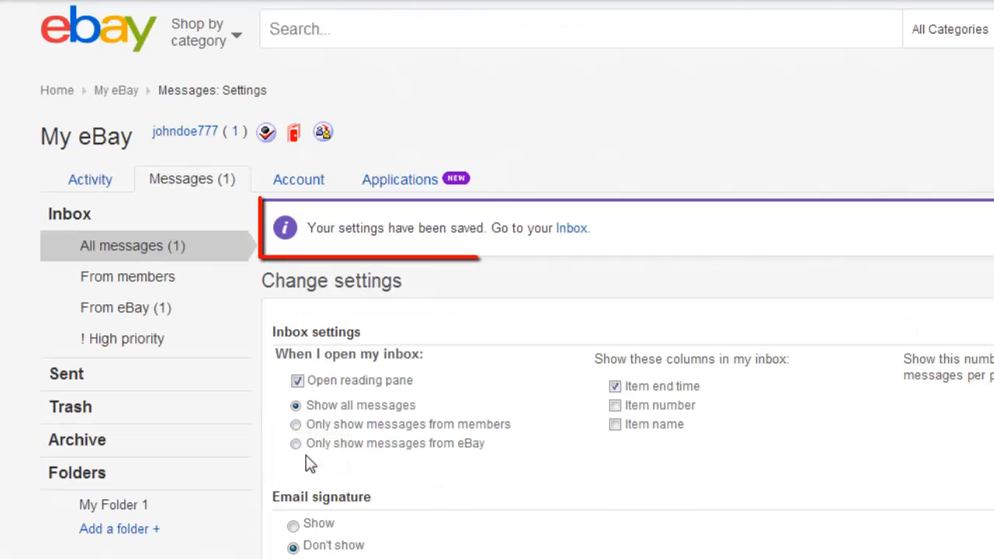